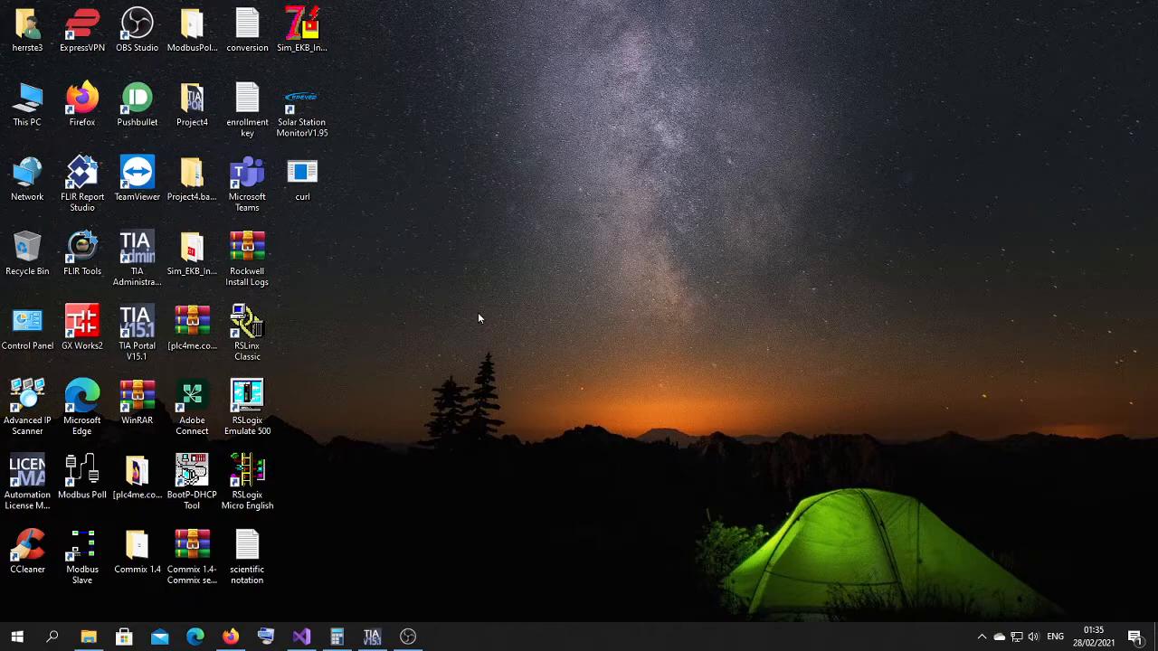
{"action": "mouse_move", "coordinate": [454, 171]}
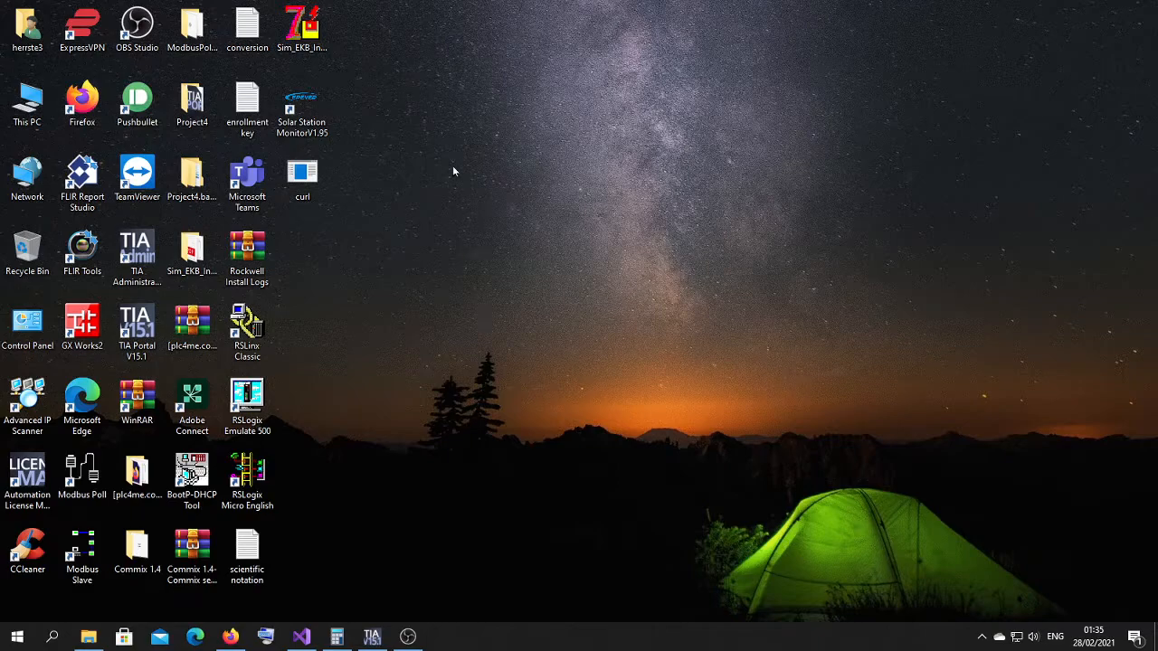
{"action": "mouse_move", "coordinate": [433, 546]}
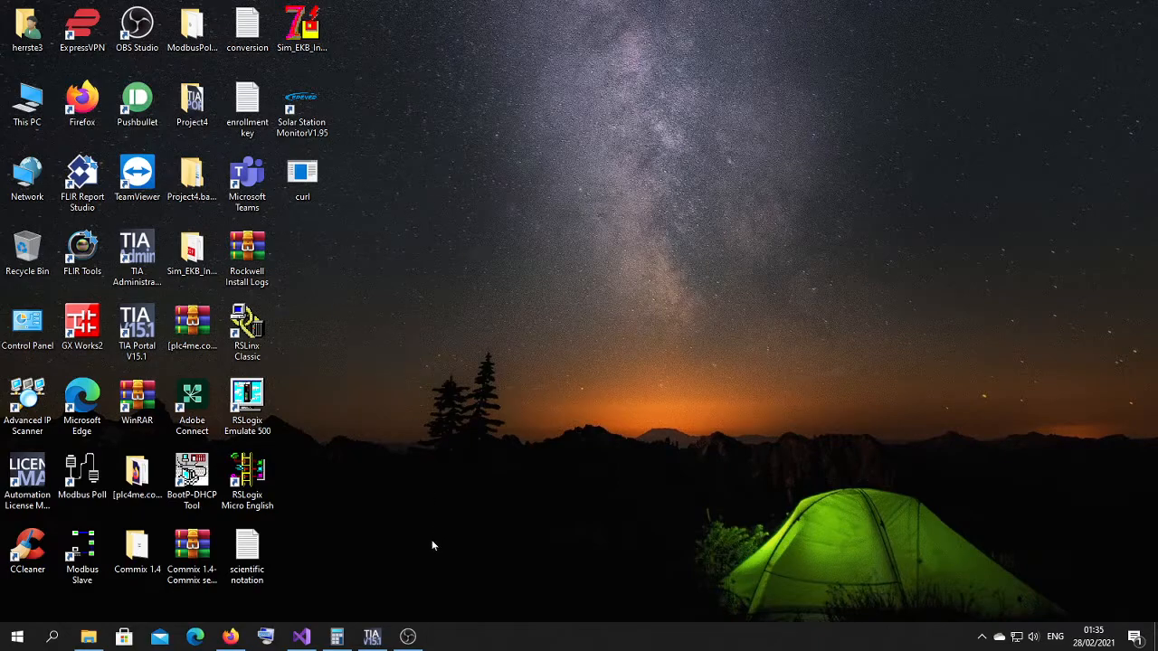
{"action": "mouse_move", "coordinate": [408, 579]}
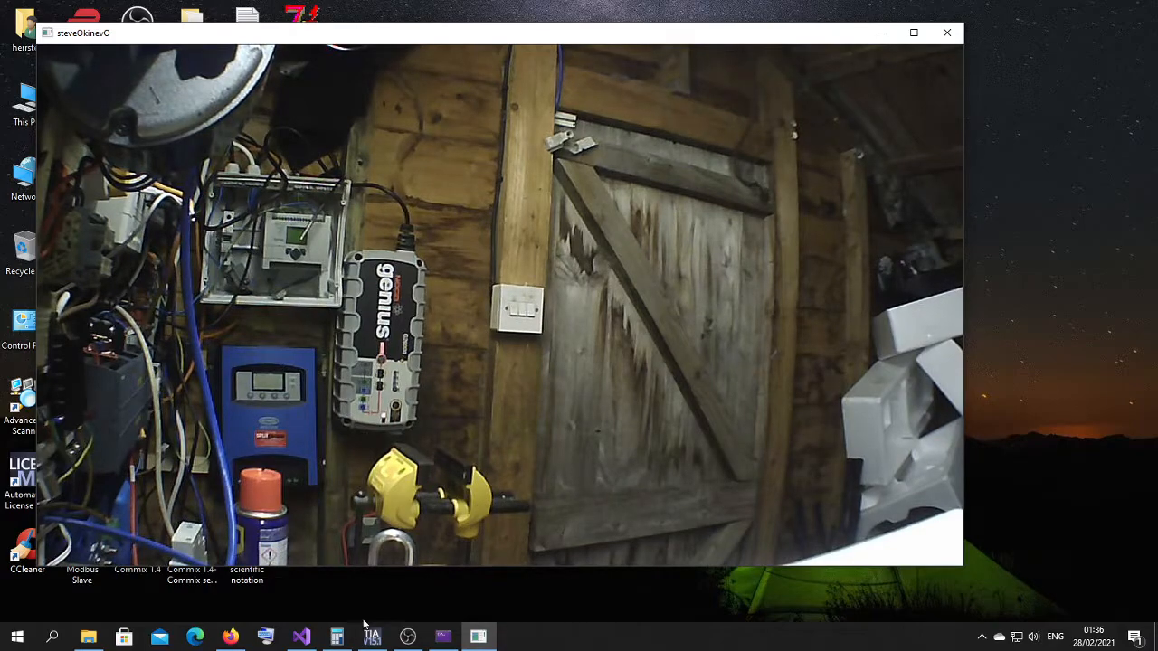
Apply the checked modify values with trigger in TIA Portal's 1211c watch table, then return to Visual Studio.
{"action": "left_click", "coordinate": [371, 637]}
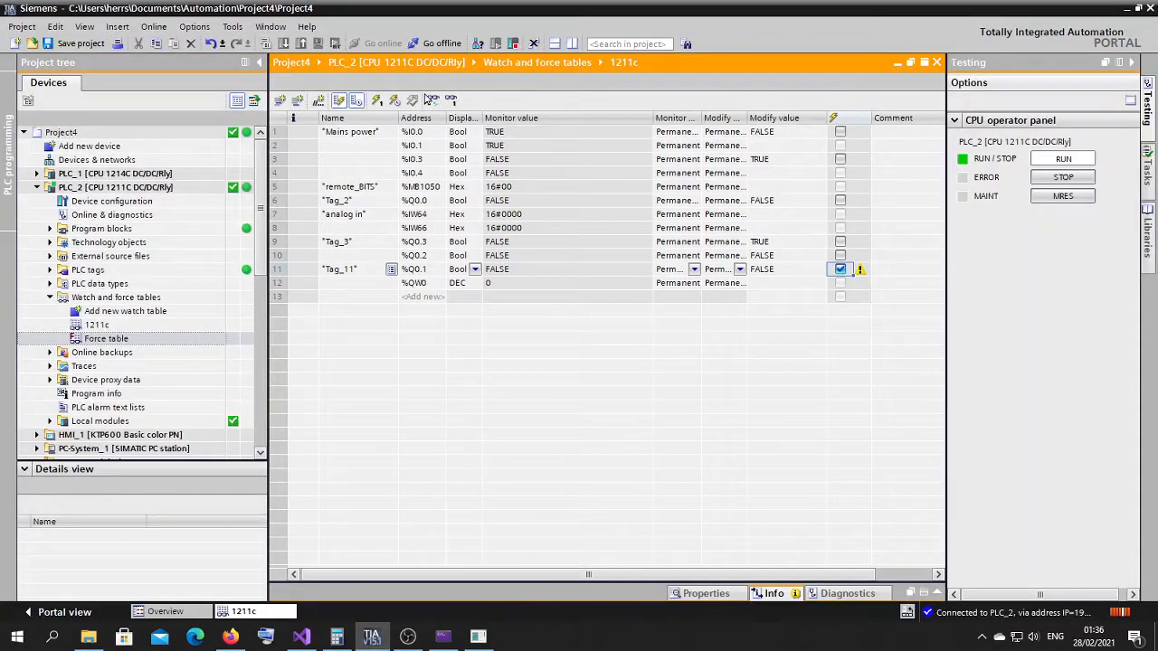
{"action": "left_click", "coordinate": [395, 99]}
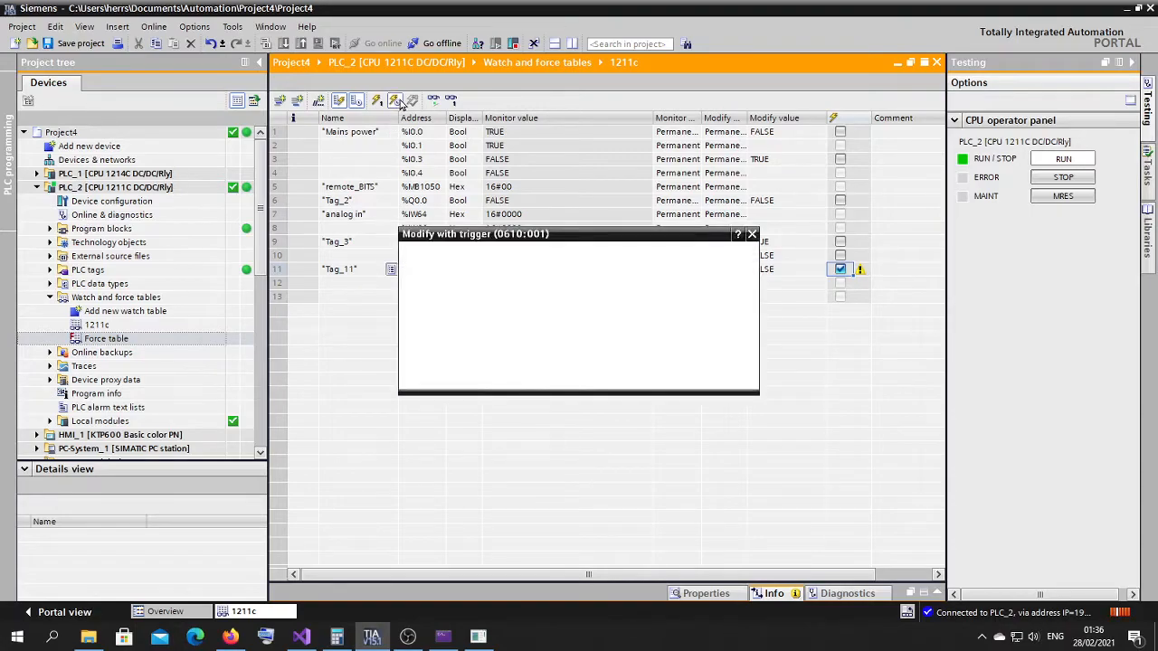
{"action": "left_click", "coordinate": [751, 234]}
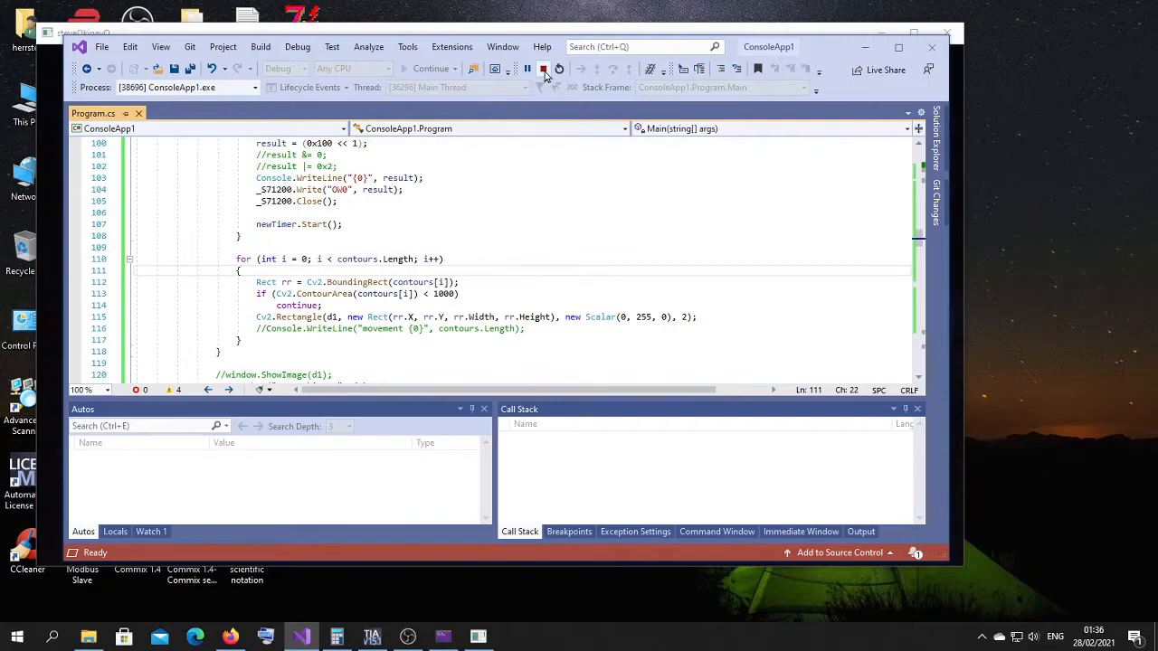
Restart the ConsoleApp1 debugging session from the Visual Studio debug toolbar.
{"action": "left_click", "coordinate": [543, 69]}
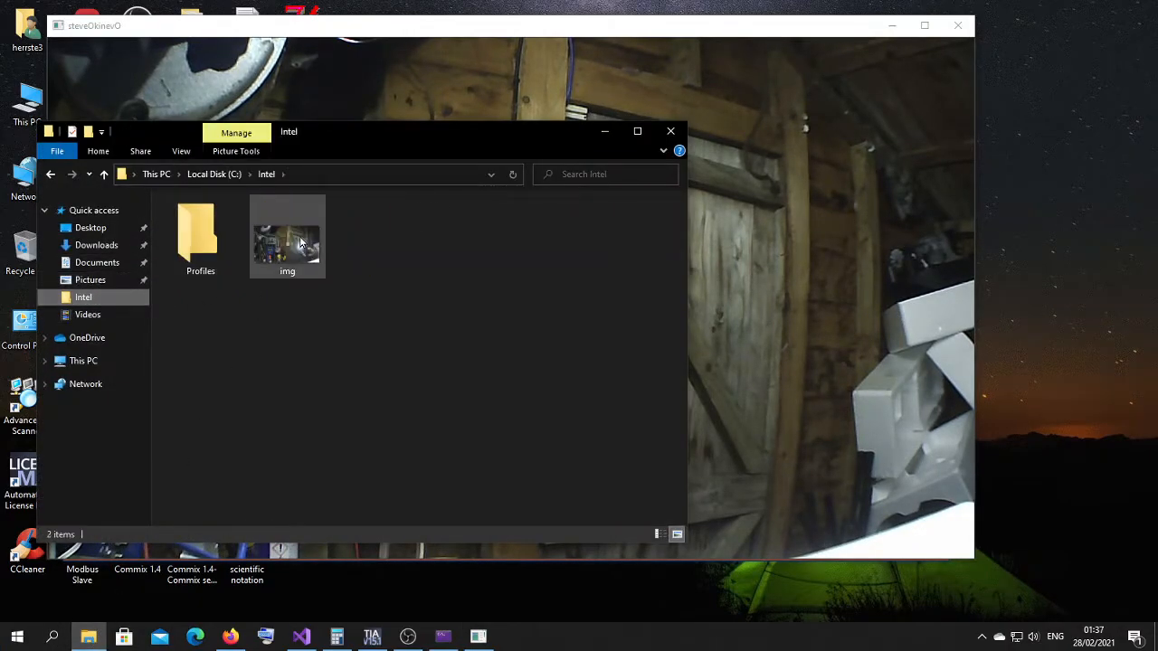
Open the saved img snapshot from C:\Intel in Photos.
{"action": "double_click", "coordinate": [287, 235]}
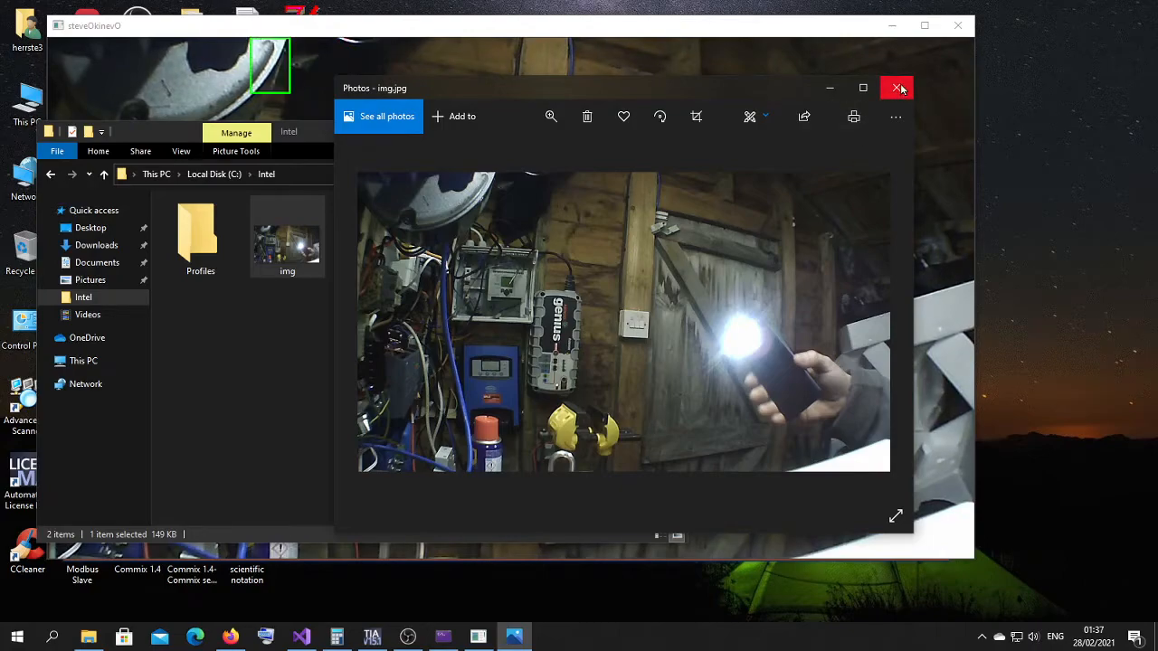
{"action": "mouse_move", "coordinate": [898, 88]}
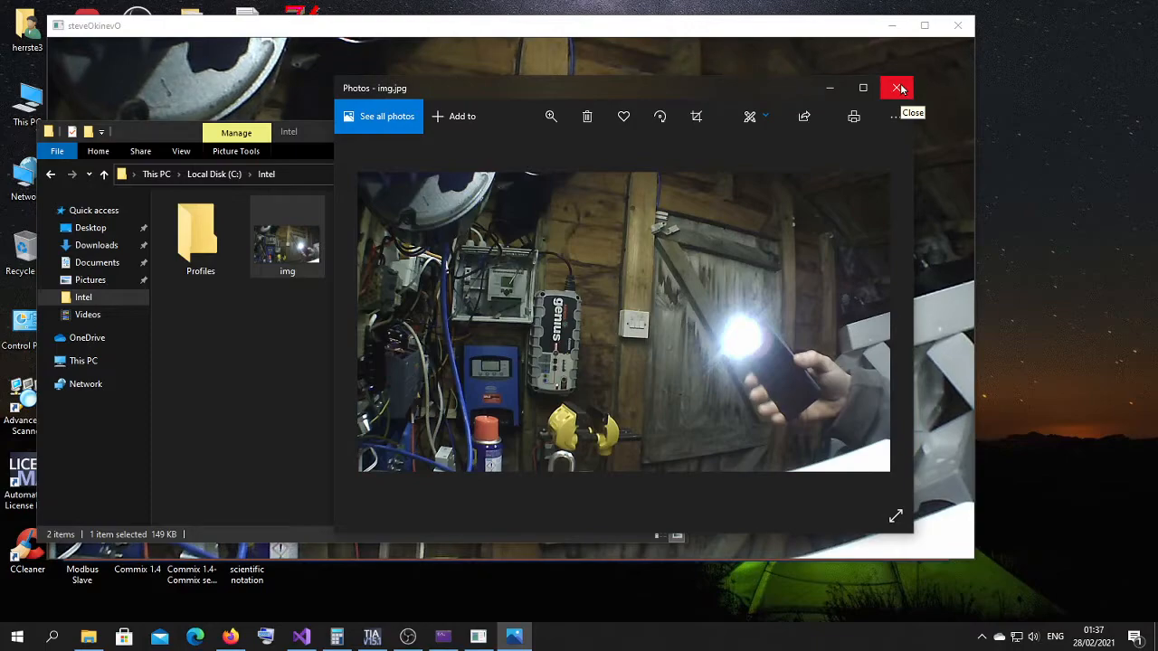
{"action": "mouse_move", "coordinate": [682, 88]}
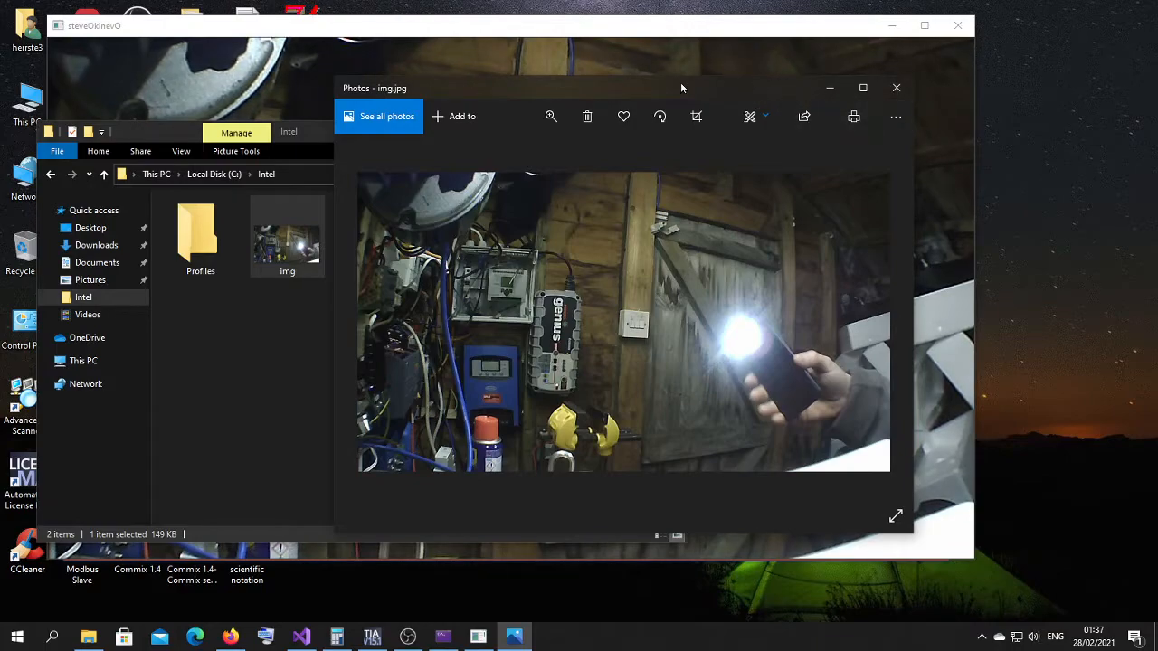
Move the Photos window right and close the img.jpg snapshot.
{"action": "left_click_drag", "start_coordinate": [561, 88], "coordinate": [632, 66]}
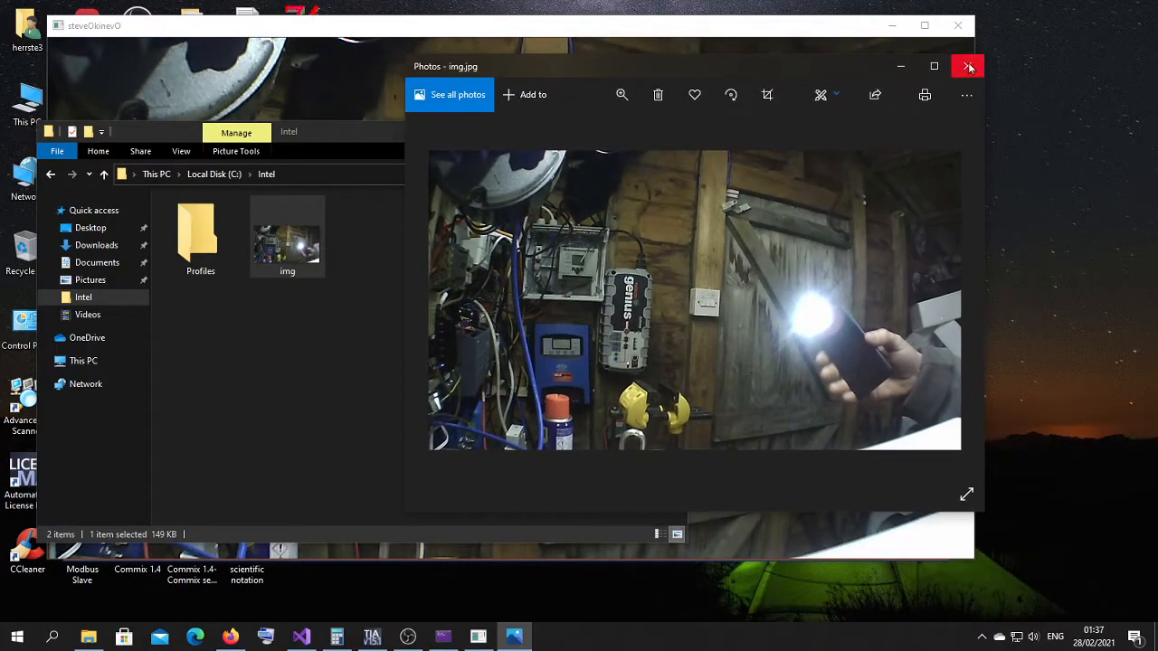
{"action": "left_click", "coordinate": [969, 66]}
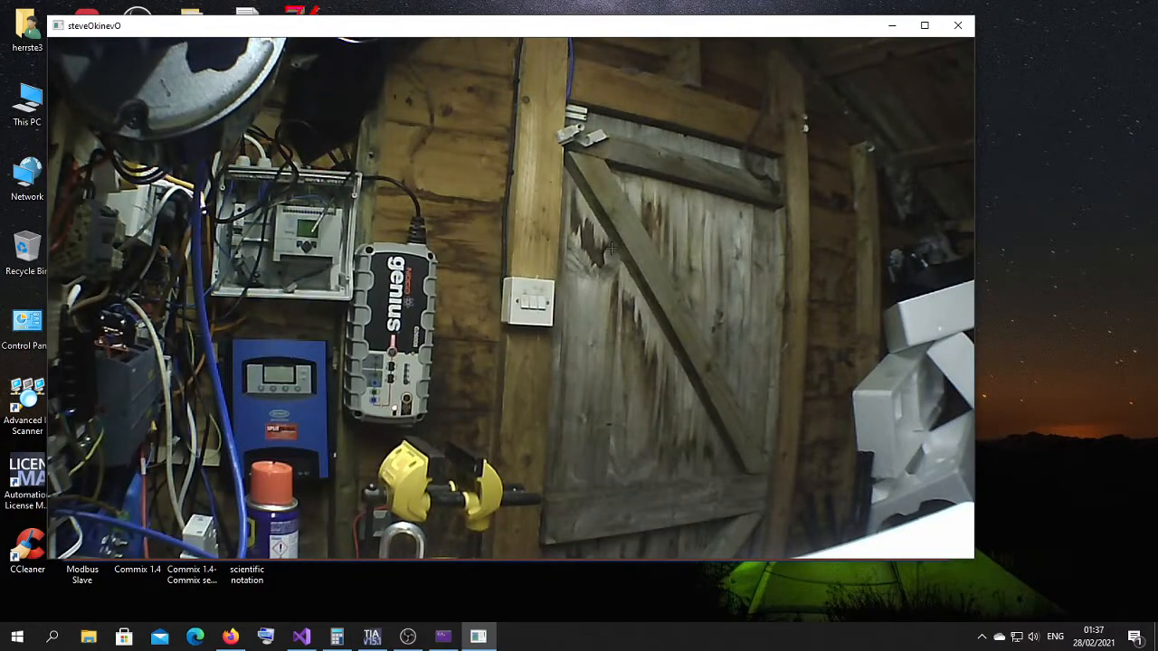